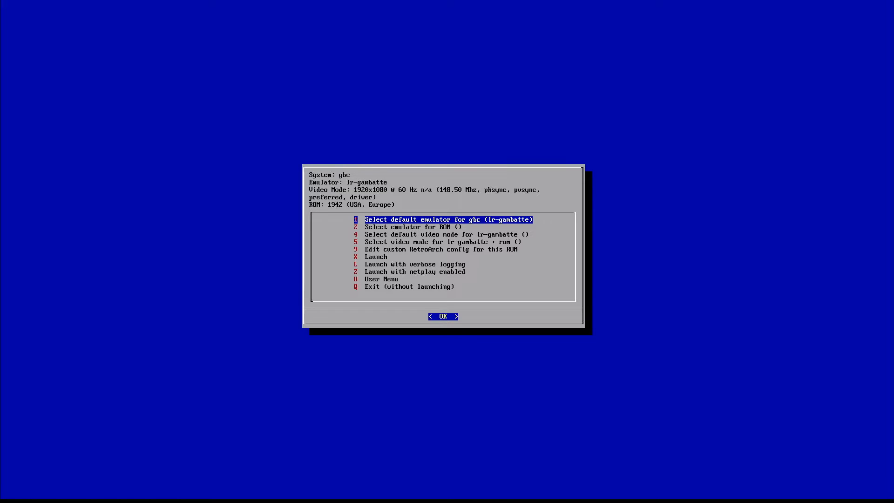
Set lr-mgba as the system-wide gbc default emulator and launch 1942 with it
{"action": "key", "text": "Down"}
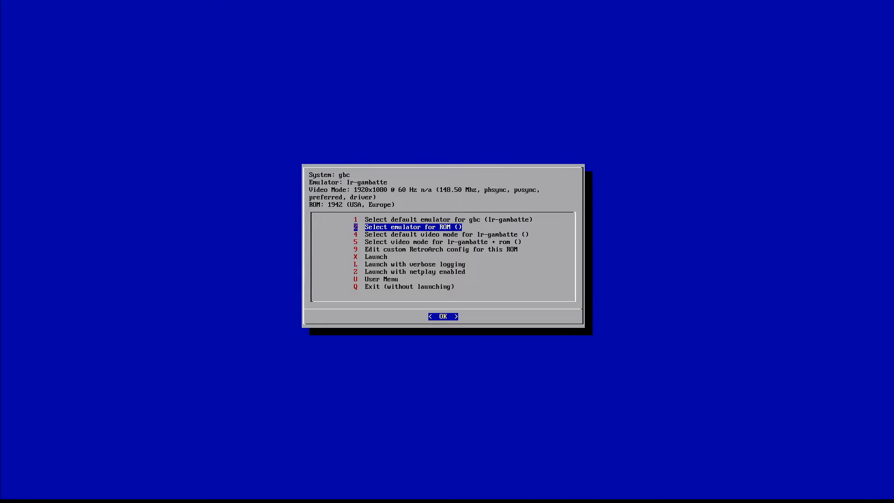
{"action": "key", "text": "Up"}
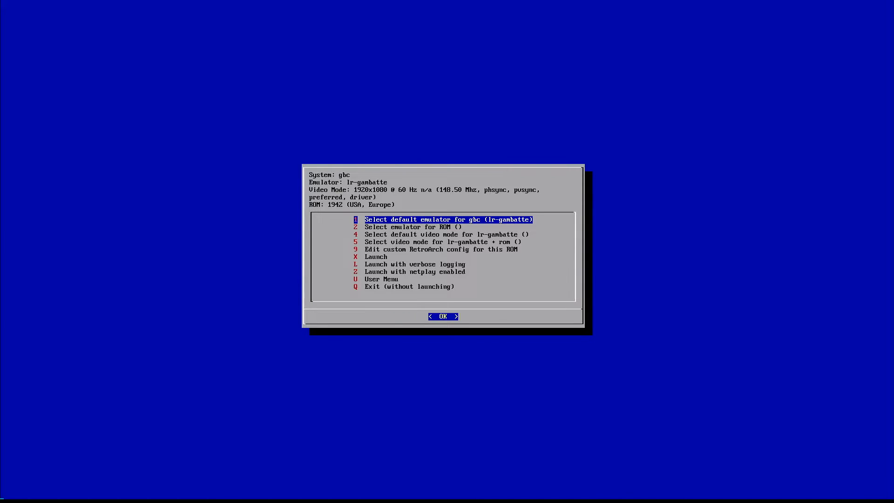
{"action": "left_click", "coordinate": [442, 316]}
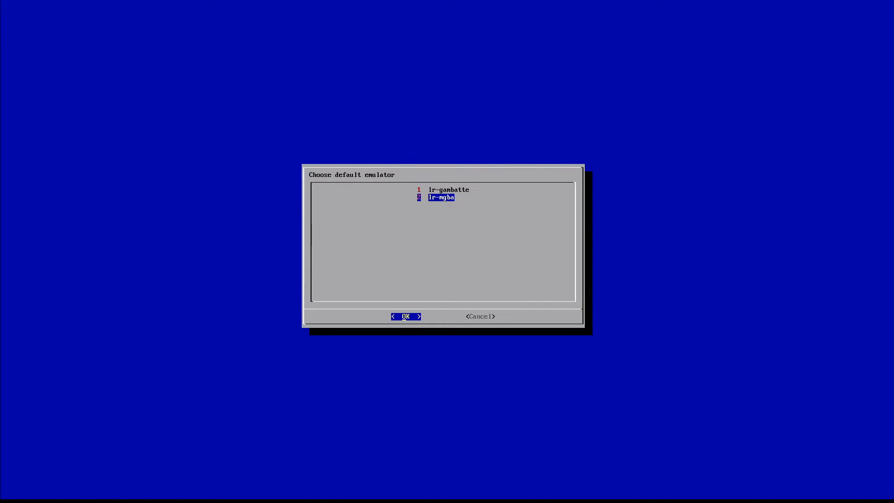
{"action": "left_click", "coordinate": [406, 316]}
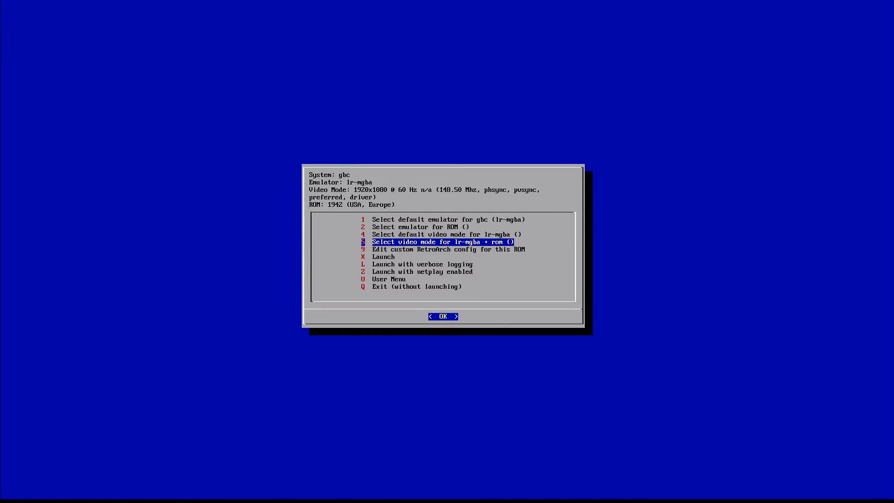
{"action": "left_click", "coordinate": [443, 316]}
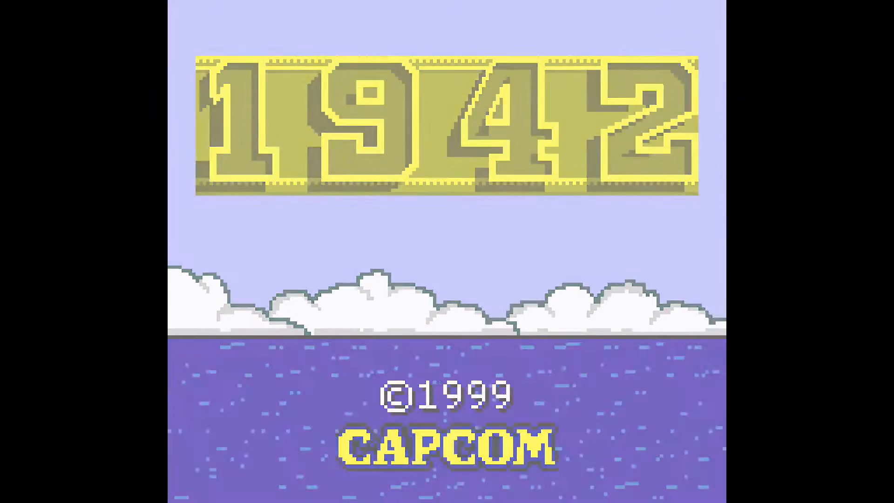
Start a 1942 game, take off into the first stage, then exit RetroArch
{"action": "key", "text": "Return"}
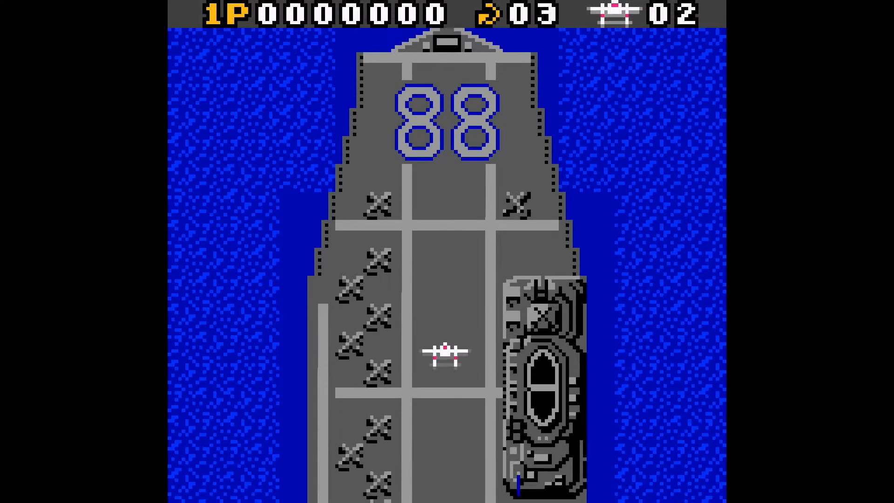
{"action": "key", "text": "Up"}
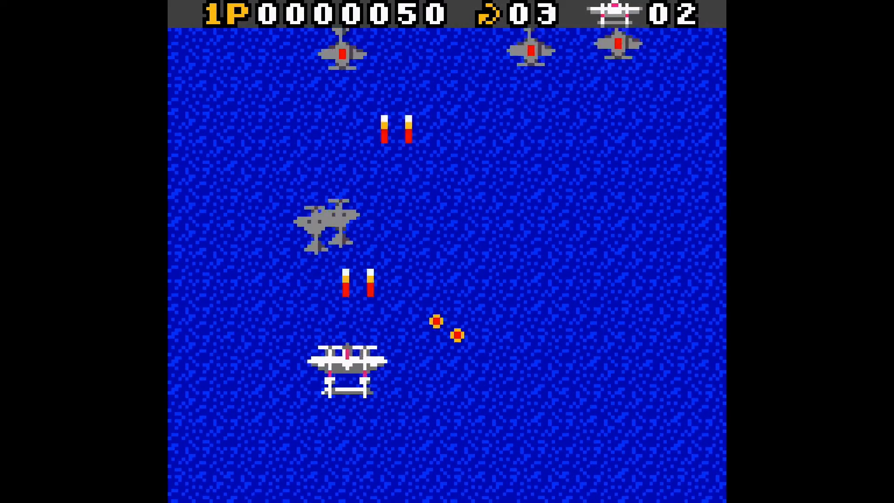
{"action": "key", "text": "Escape"}
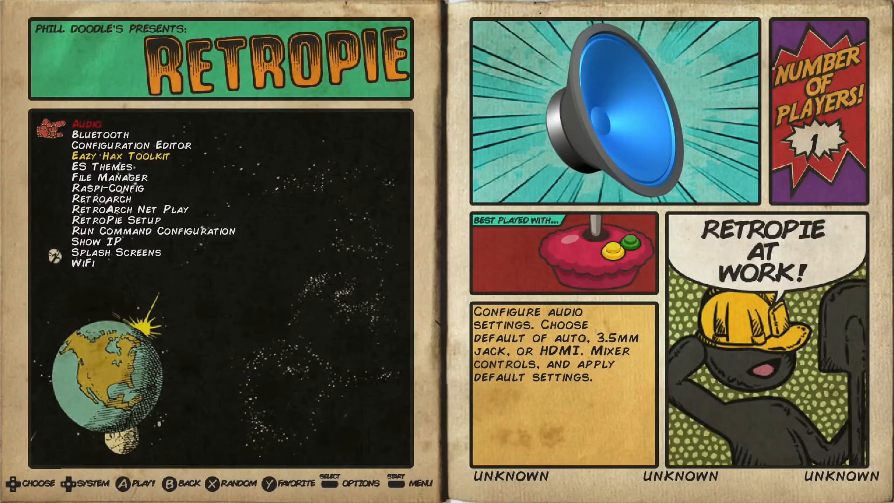
Scroll the RetroPie tools list down and open RetroPie Setup
{"action": "scroll", "scroll_direction": "down", "scroll_amount": 3}
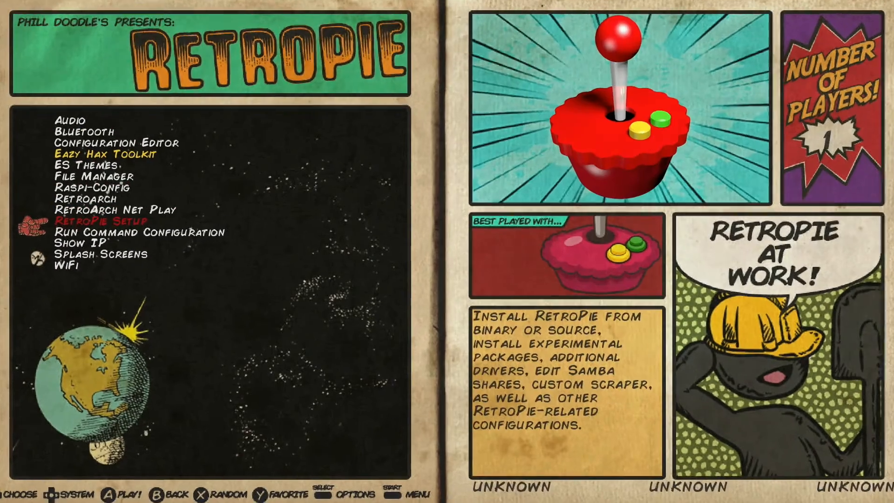
{"action": "left_click", "coordinate": [101, 221]}
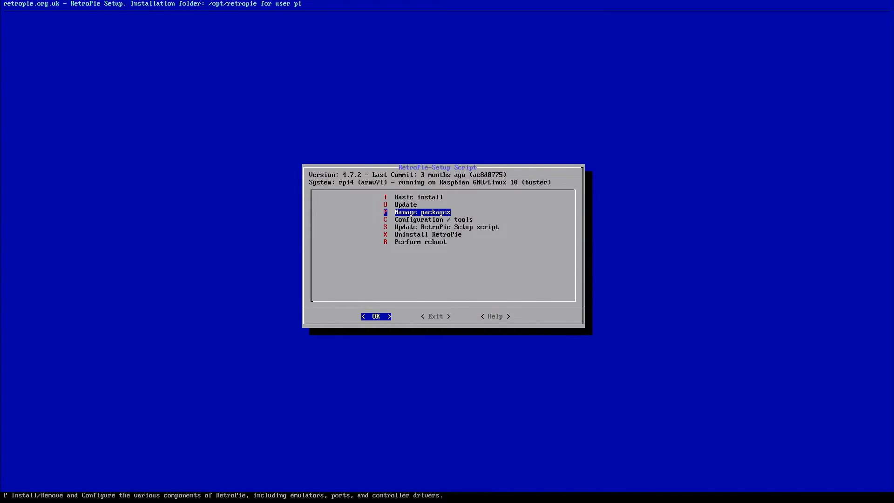
Navigate Manage packages > main packages to lr-gambatte's options, showing a binary update available
{"action": "left_click", "coordinate": [375, 316]}
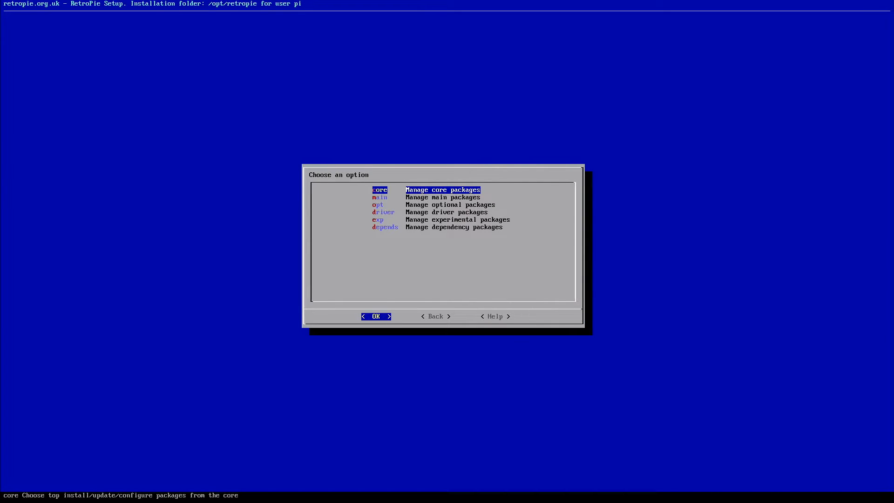
{"action": "key", "text": "Down"}
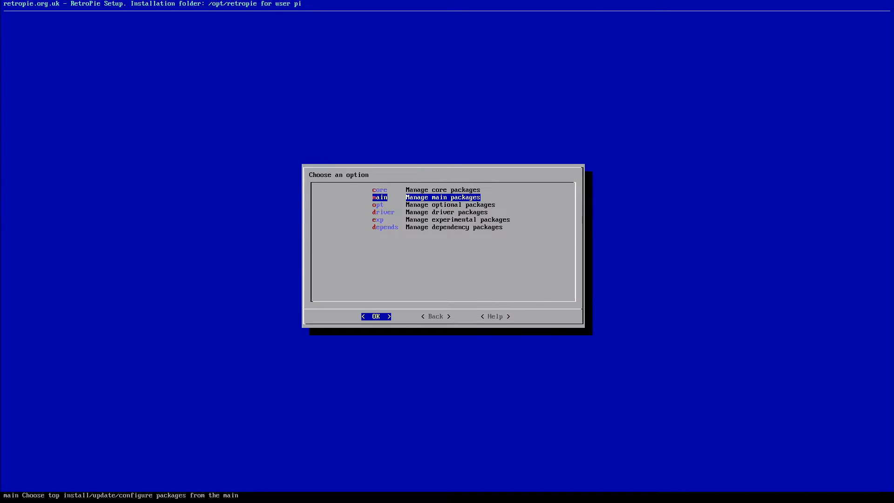
{"action": "left_click", "coordinate": [375, 315]}
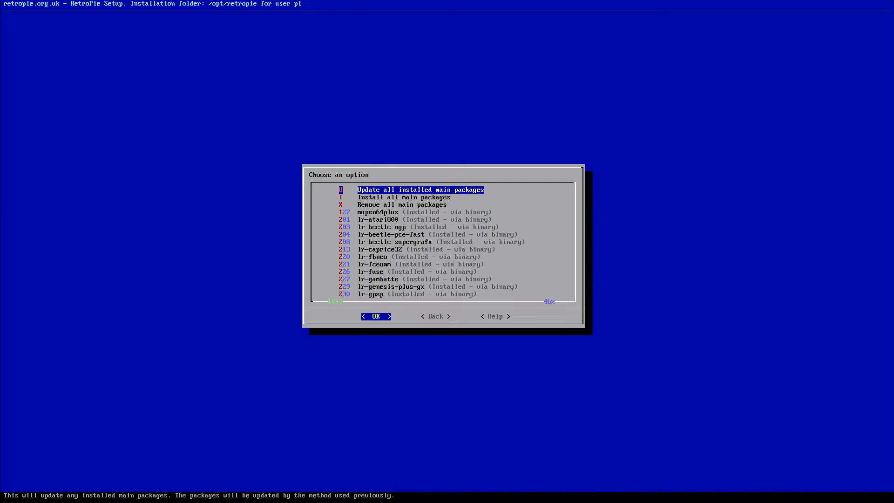
{"action": "key", "text": "Down"}
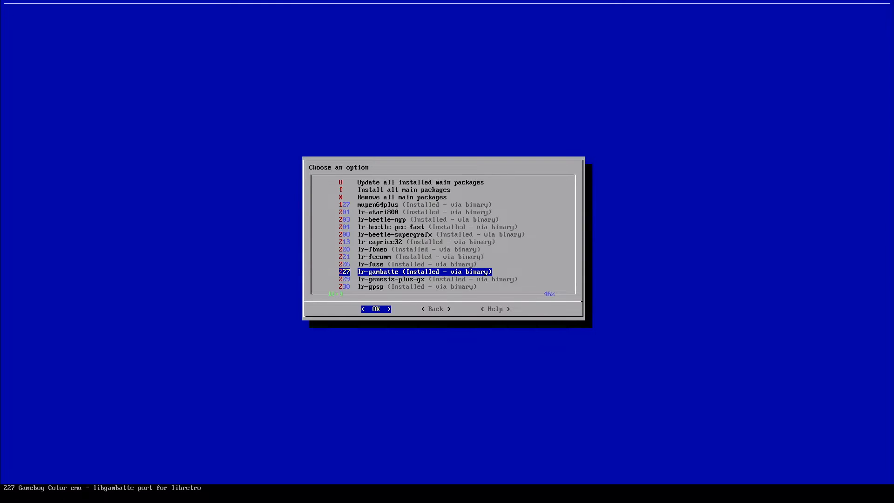
{"action": "left_click", "coordinate": [375, 308]}
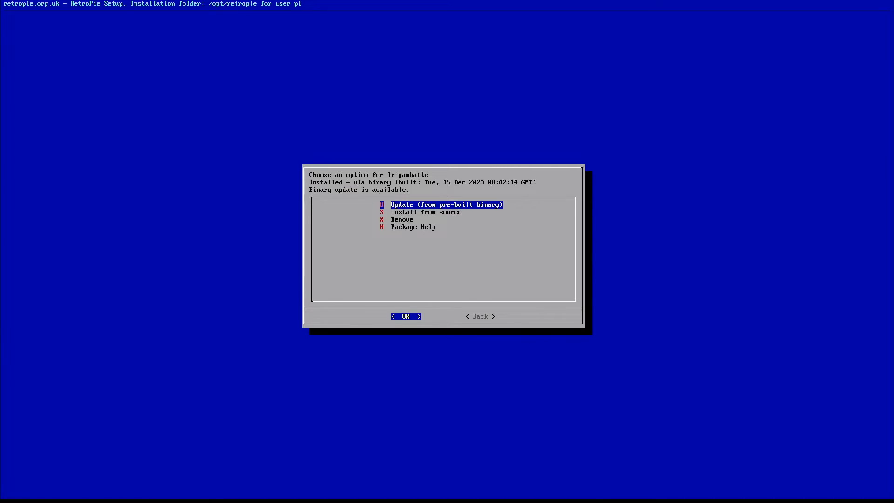
Update lr-gambatte from the pre-built binary, confirm Yes, and return to main packages
{"action": "left_click", "coordinate": [405, 316]}
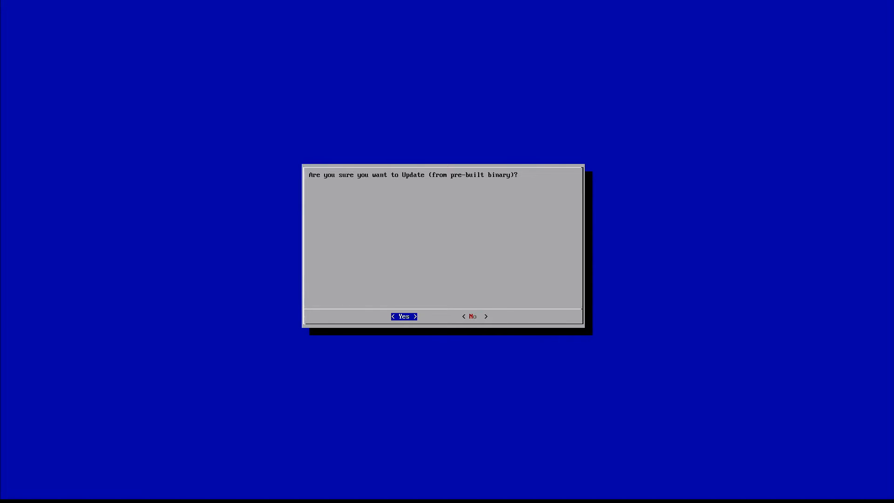
{"action": "left_click", "coordinate": [404, 316]}
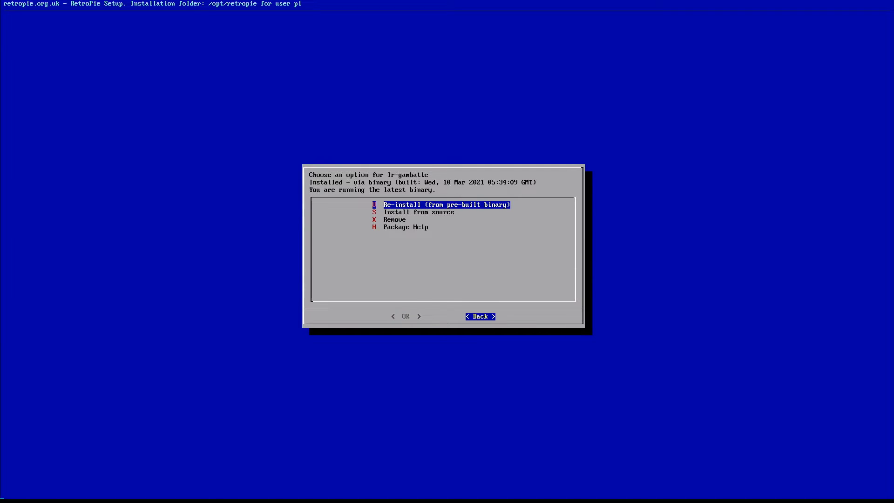
{"action": "left_click", "coordinate": [479, 316]}
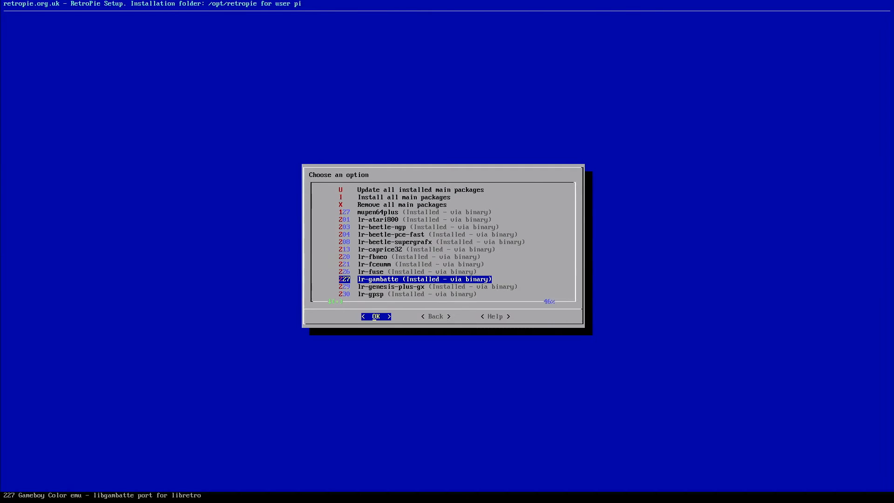
Return to RetroPie-Setup's main menu and confirm Perform reboot with Yes
{"action": "left_click", "coordinate": [435, 316]}
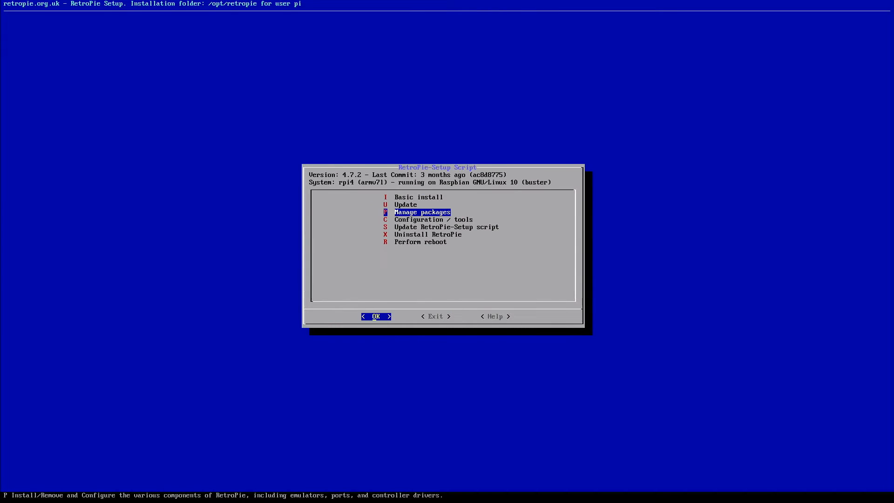
{"action": "key", "text": "Up"}
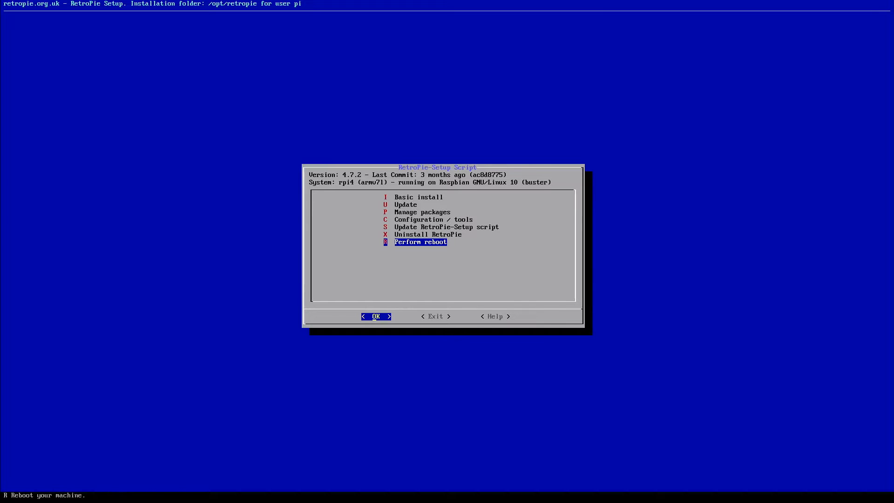
{"action": "left_click", "coordinate": [375, 316]}
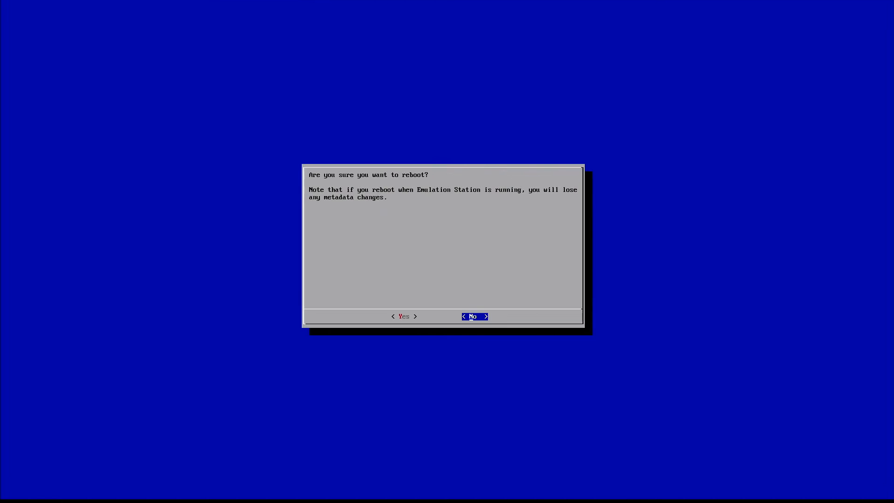
{"action": "key", "text": "Left"}
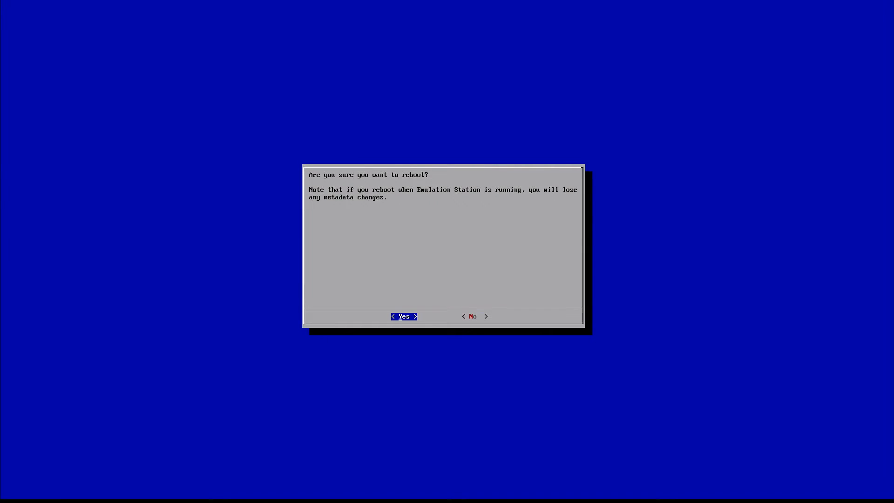
{"action": "left_click", "coordinate": [404, 317]}
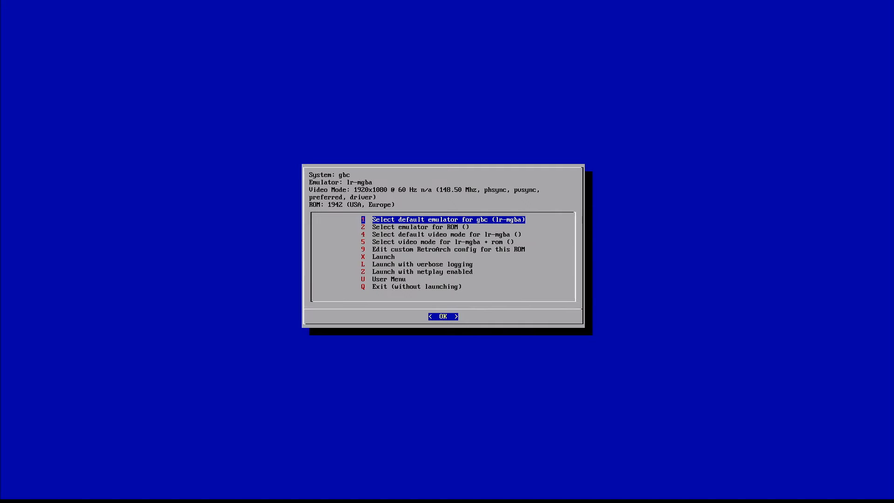
Switch the gbc default emulator back to lr-gambatte and launch 1942
{"action": "left_click", "coordinate": [442, 317]}
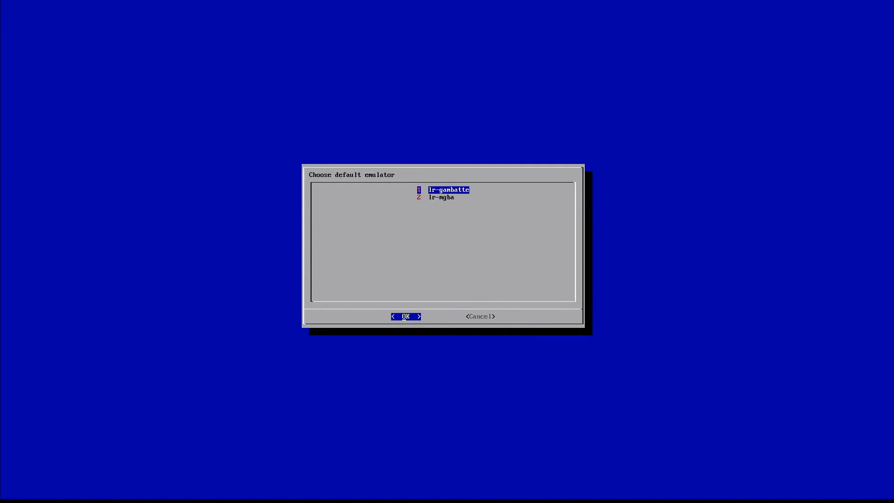
{"action": "left_click", "coordinate": [405, 317]}
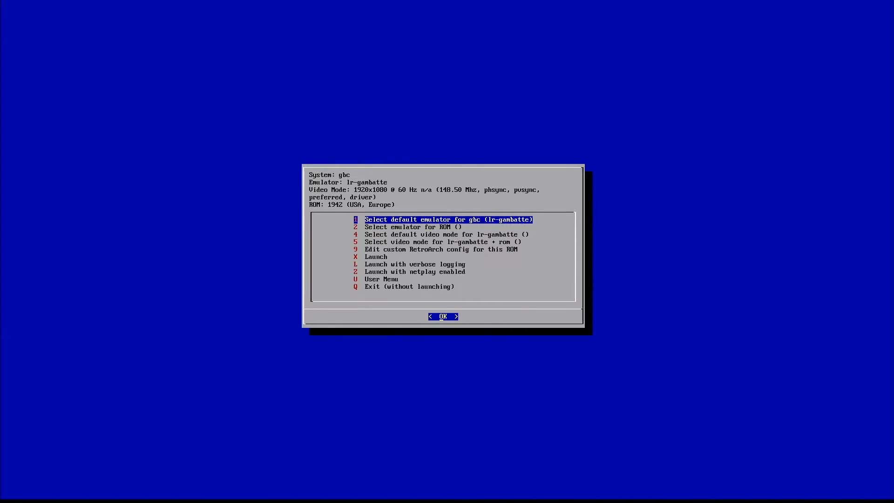
{"action": "key", "text": "Down"}
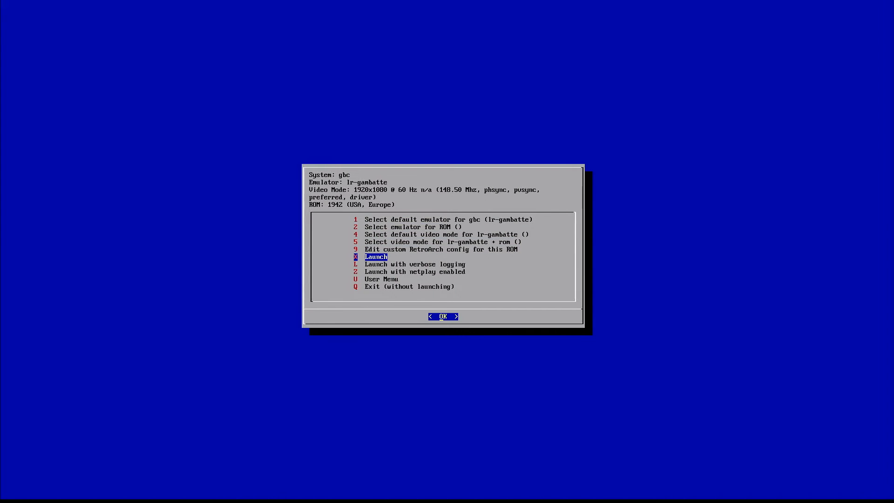
{"action": "left_click", "coordinate": [442, 316]}
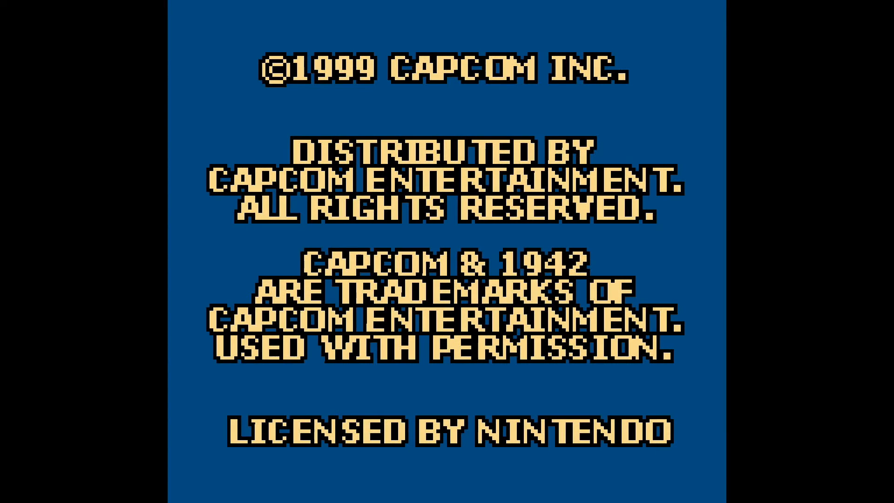